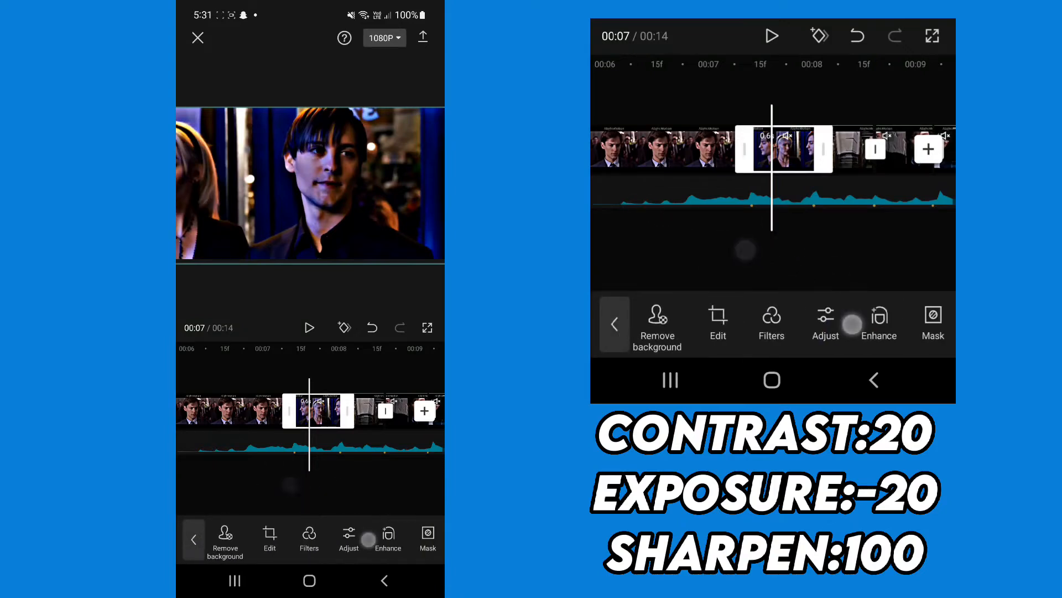
# Apply Adjust to the clip with Contrast 20, Exposure -20 and Sharpen 100.
pyautogui.click(349, 536)
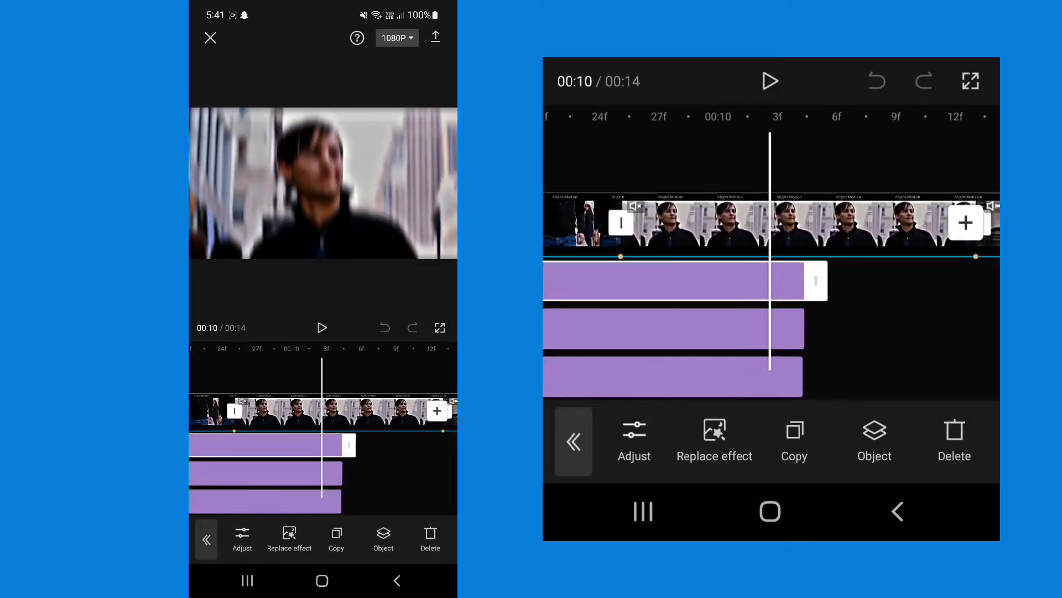
# Set the blur effect's strength and trim the effects short over the cut between the clips.
pyautogui.click(634, 441)
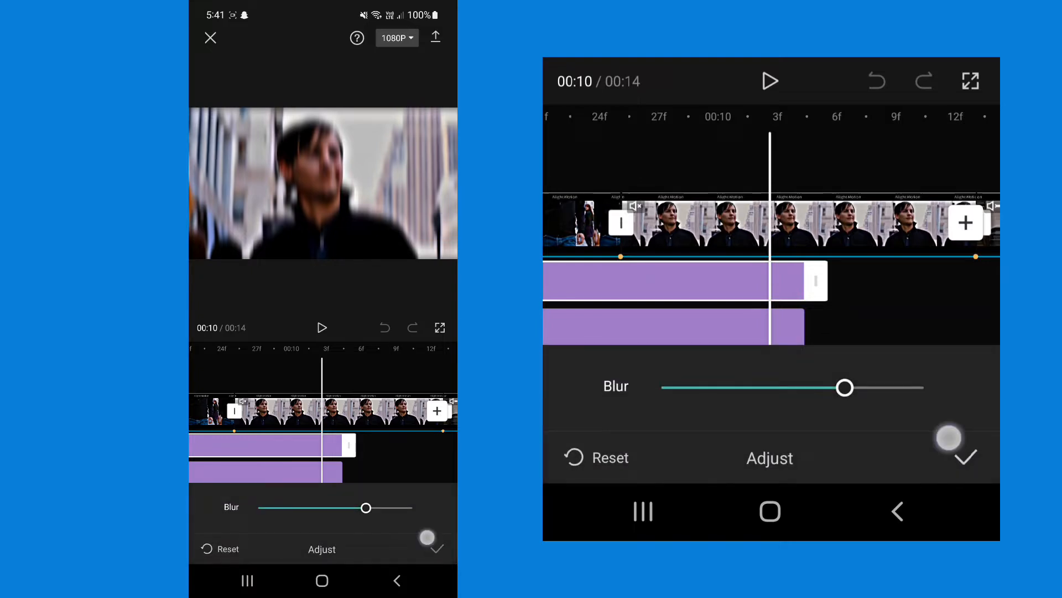
pyautogui.click(965, 458)
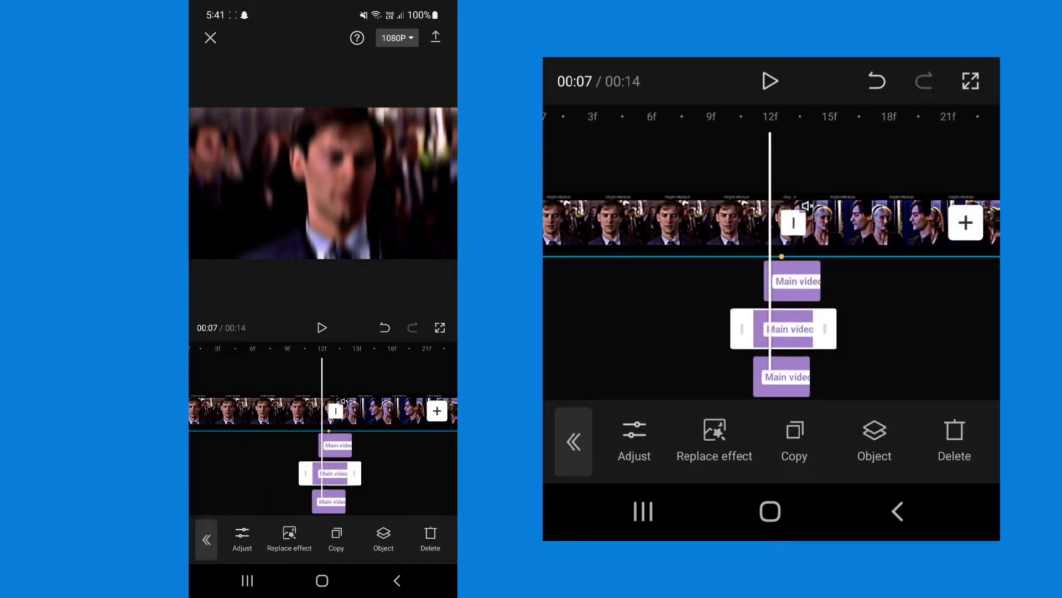
pyautogui.click(714, 440)
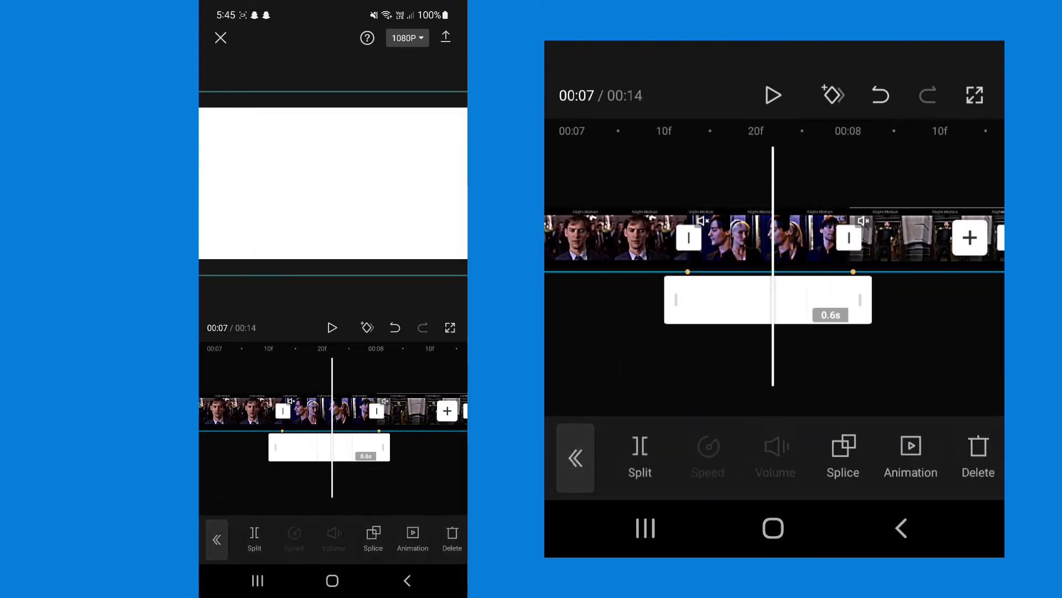
# Select the 0.6-second white overlay at the cut and bring up its Animation options.
pyautogui.click(843, 454)
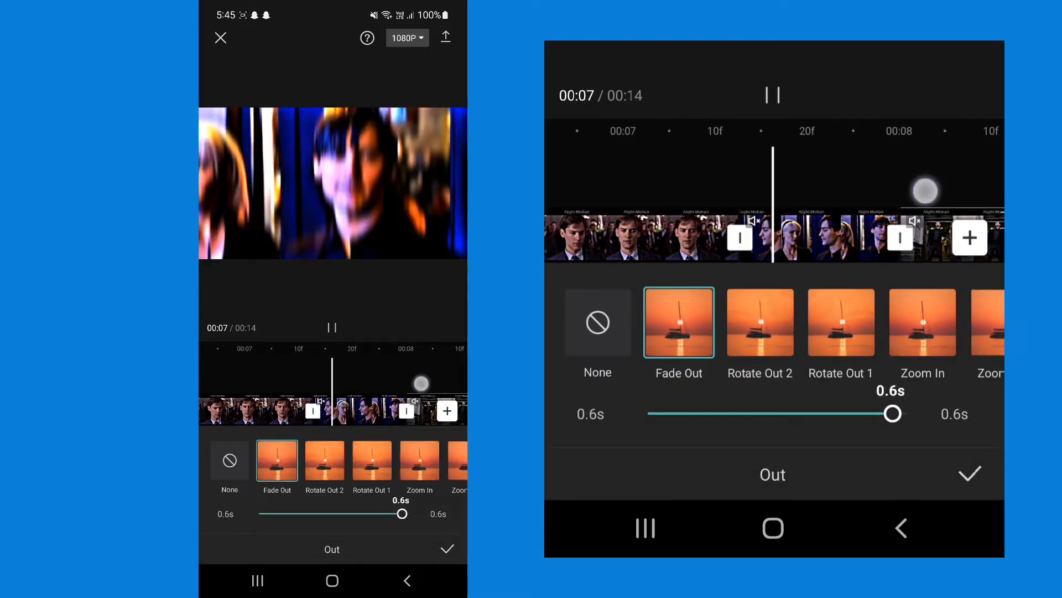
# Give the white overlay a Fade Out exit animation lasting 0.6 seconds.
pyautogui.click(447, 548)
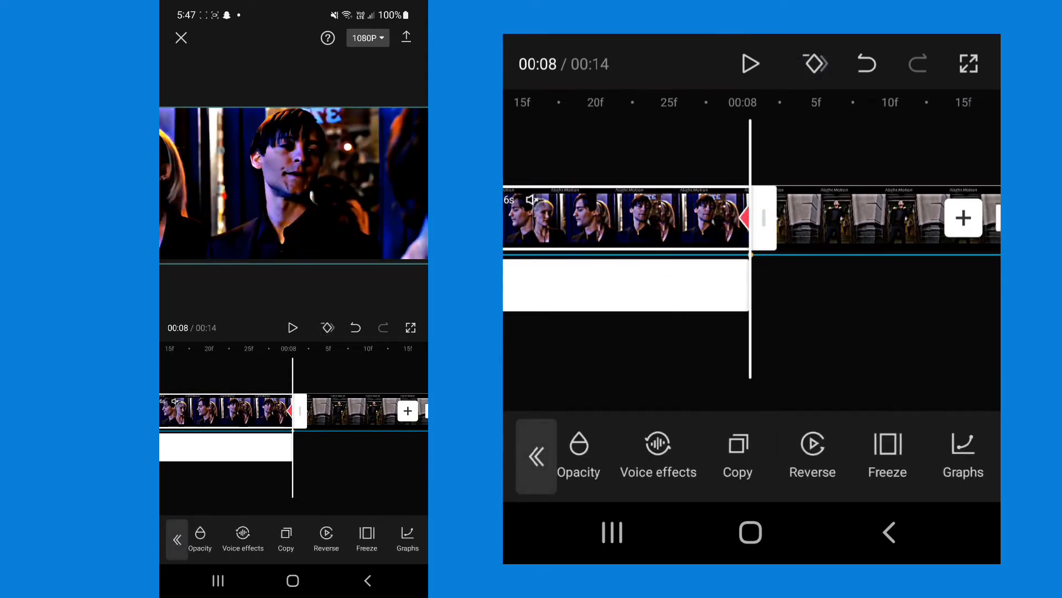
# Bring up the Opacity setting of the white overlay ending at the 8-second cut.
pyautogui.click(580, 449)
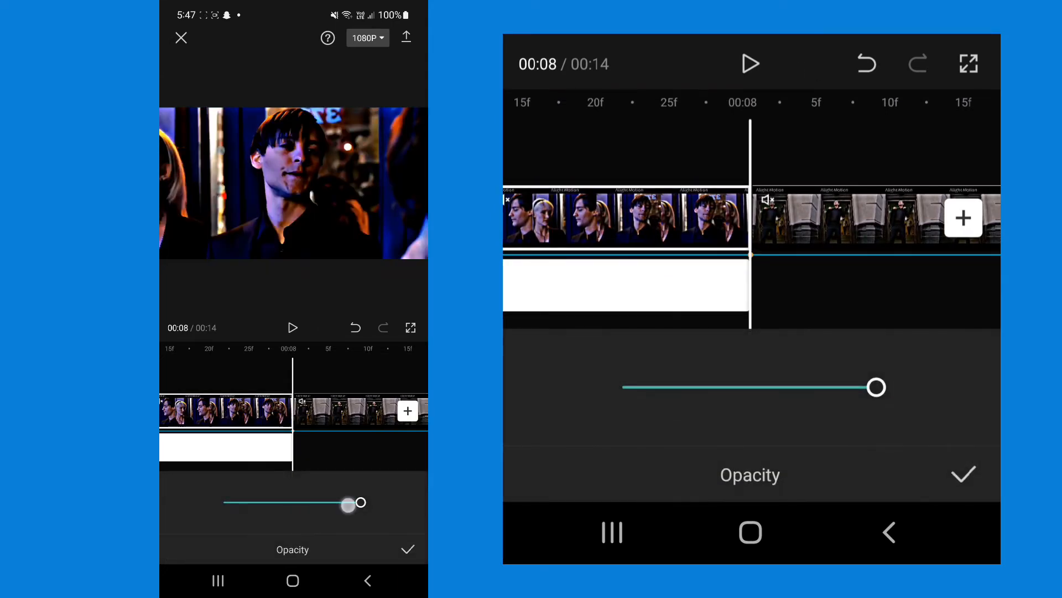